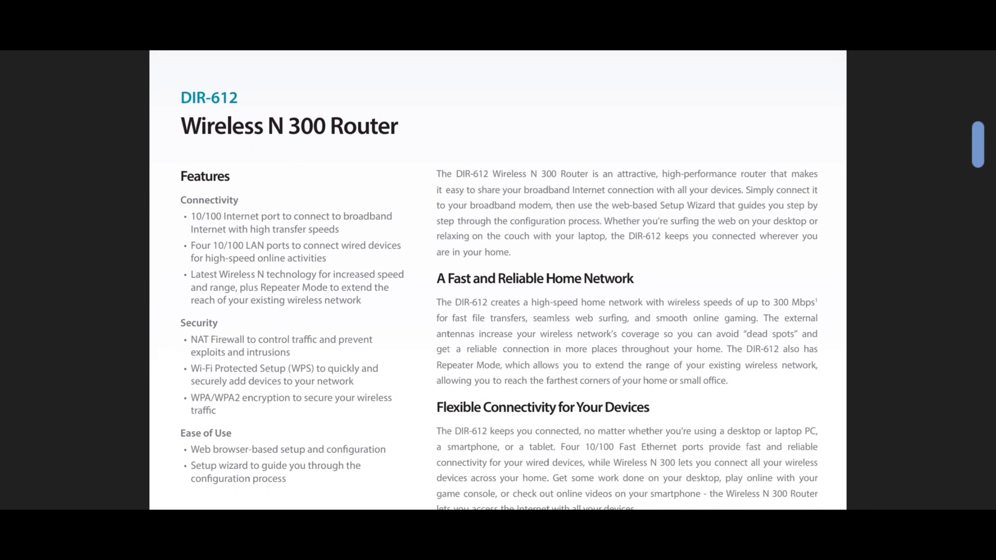
Step: Scroll the DIR-612 datasheet past the Features list to the Easy to Set Up section
scroll(down, 3)
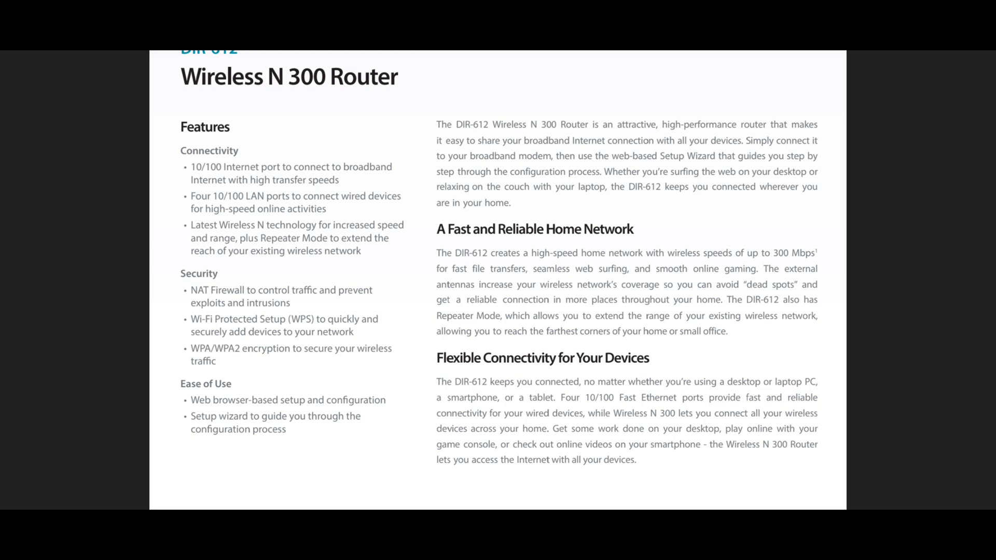
scroll(down, 3)
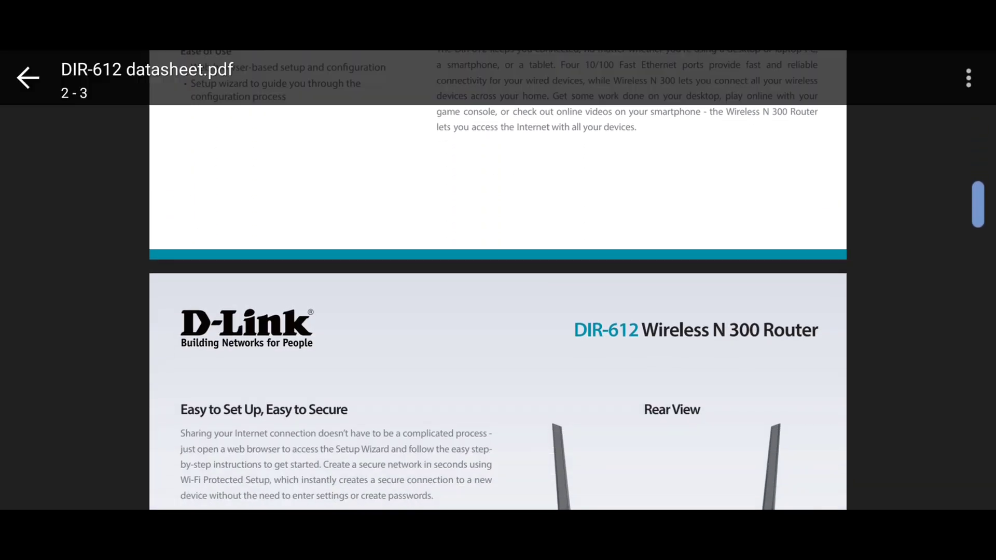
scroll(down, 3)
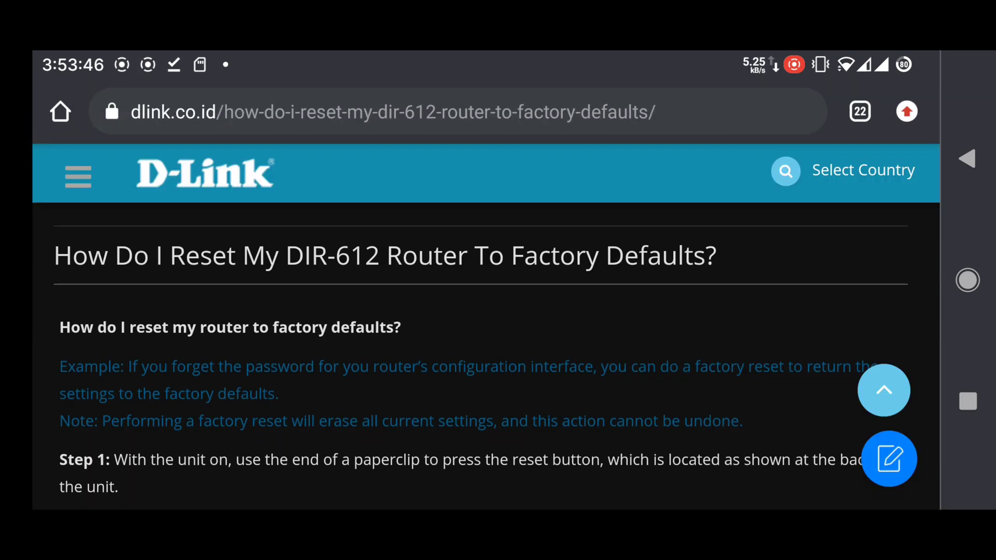
Step: Reach Step 1 of the reset guide and copy the router rear-view picture
scroll(down, 3)
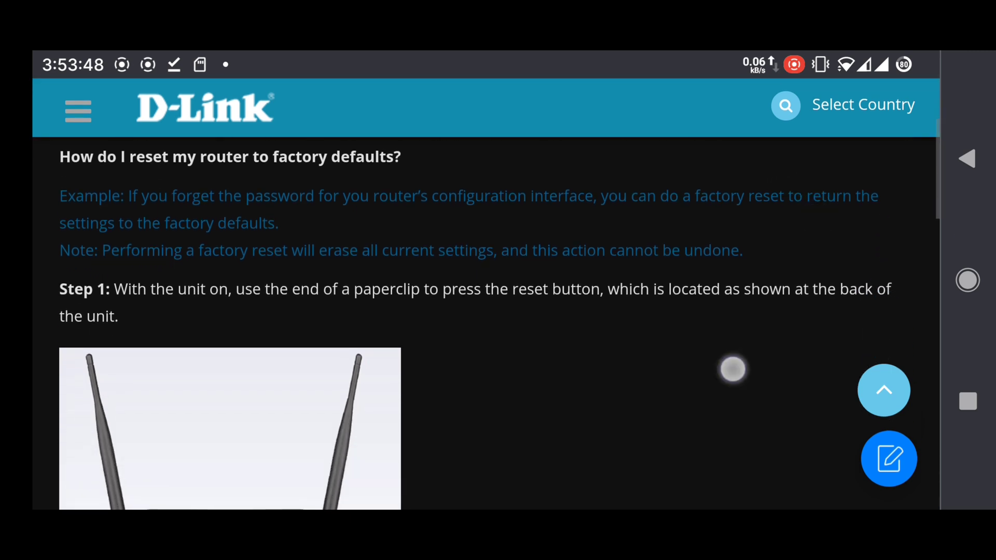
scroll(down, 3)
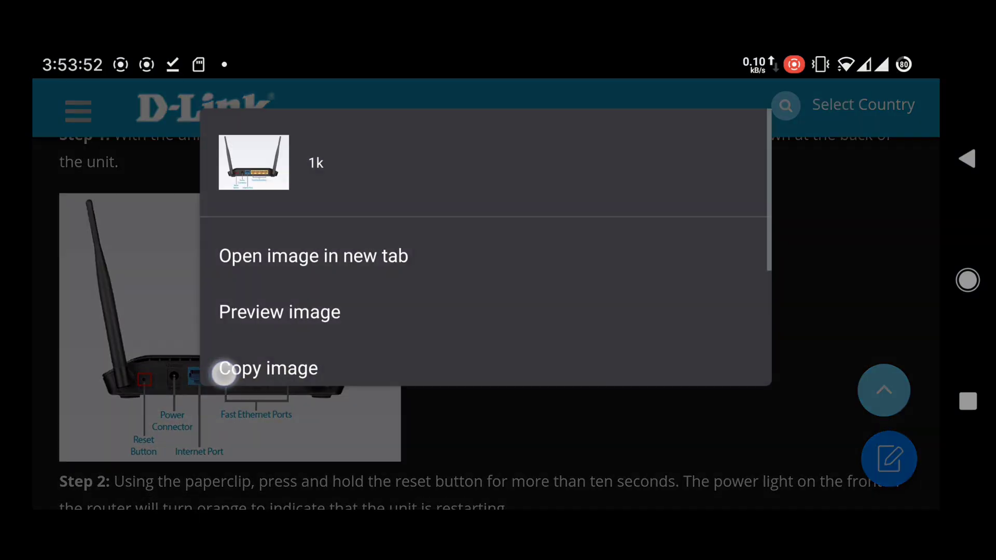
click(278, 312)
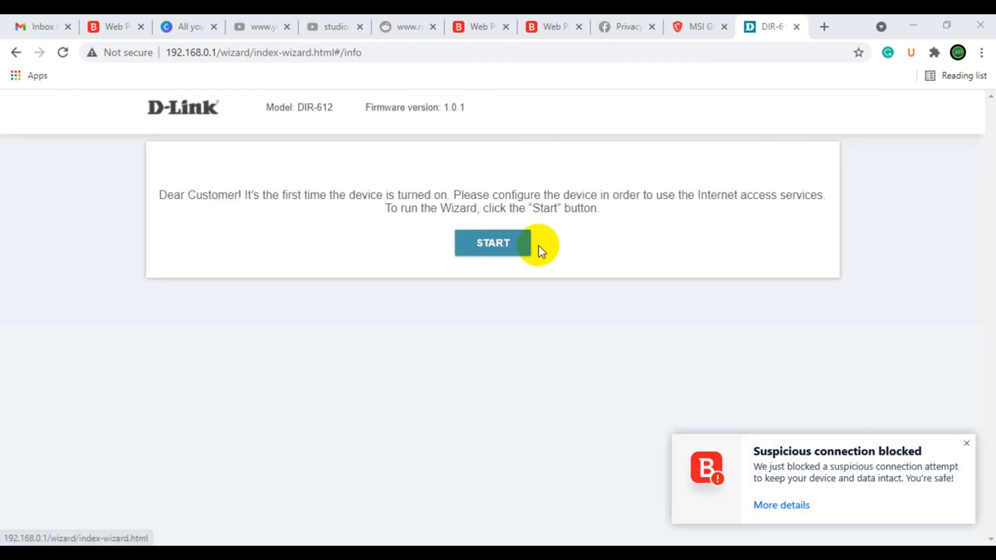
Step: Start the wizard, accept English, and continue to the Defaults password page
click(491, 243)
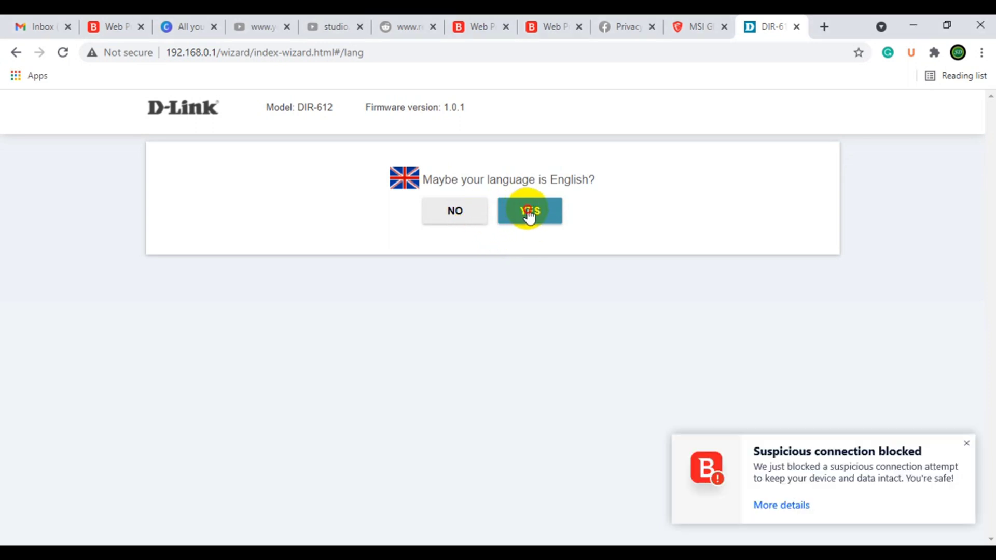
click(529, 211)
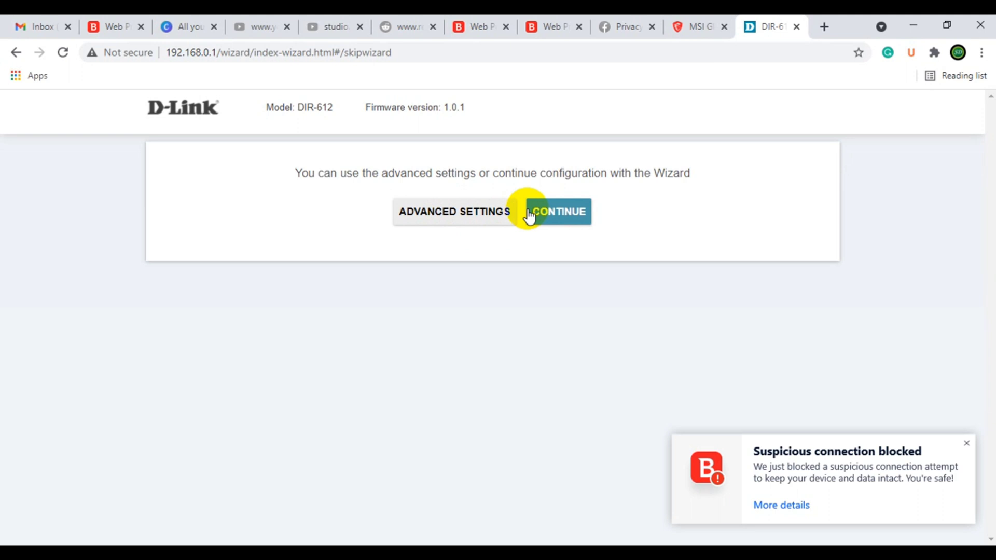
mouse_move(481, 215)
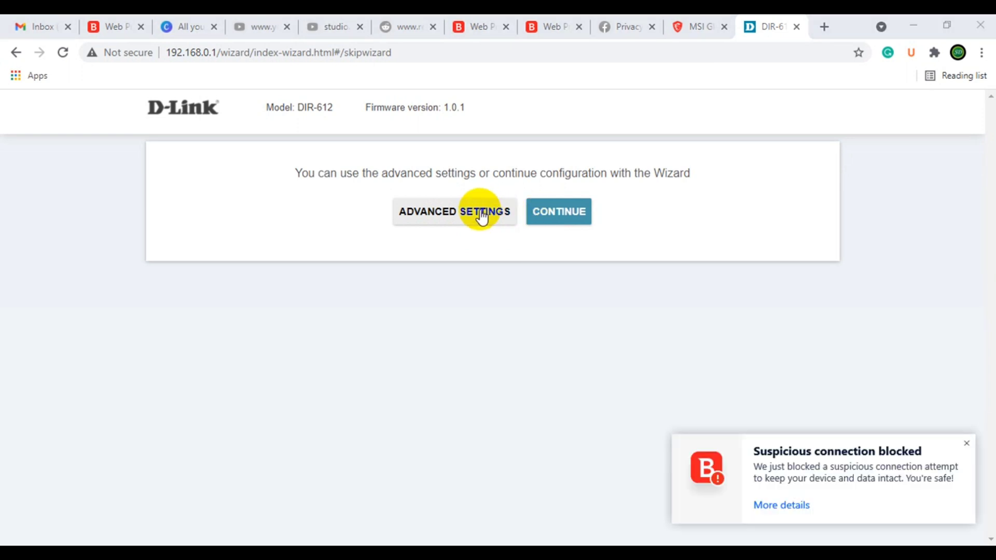
click(455, 211)
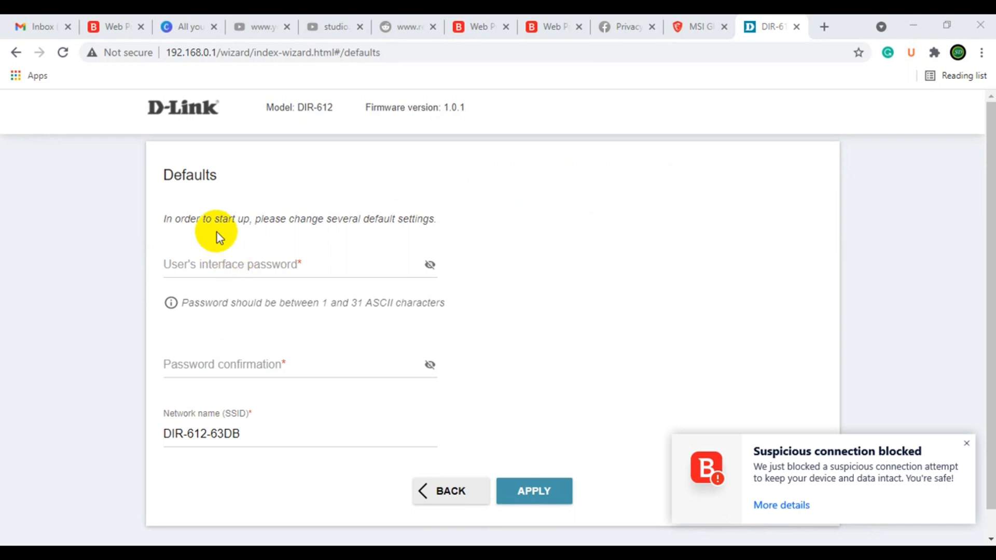
mouse_move(282, 222)
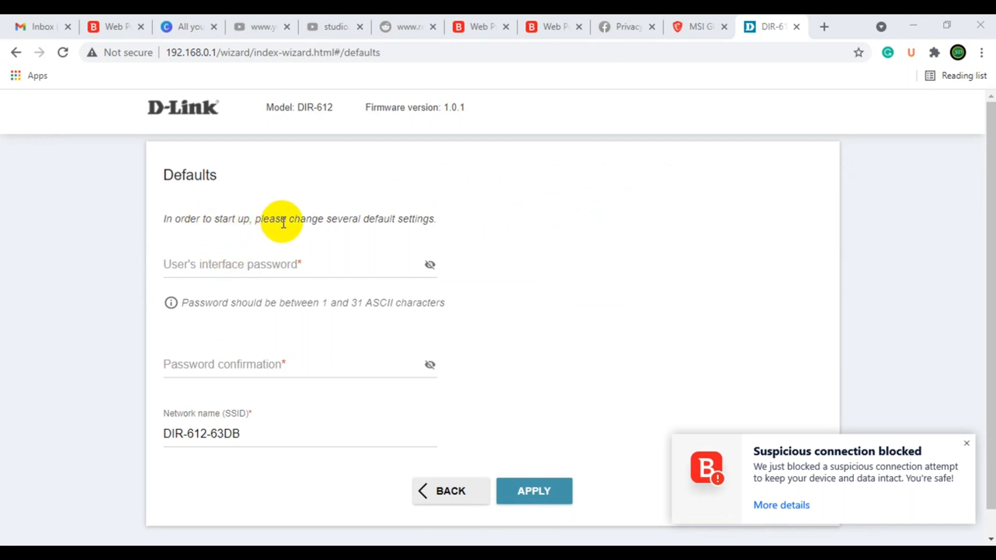
mouse_move(355, 243)
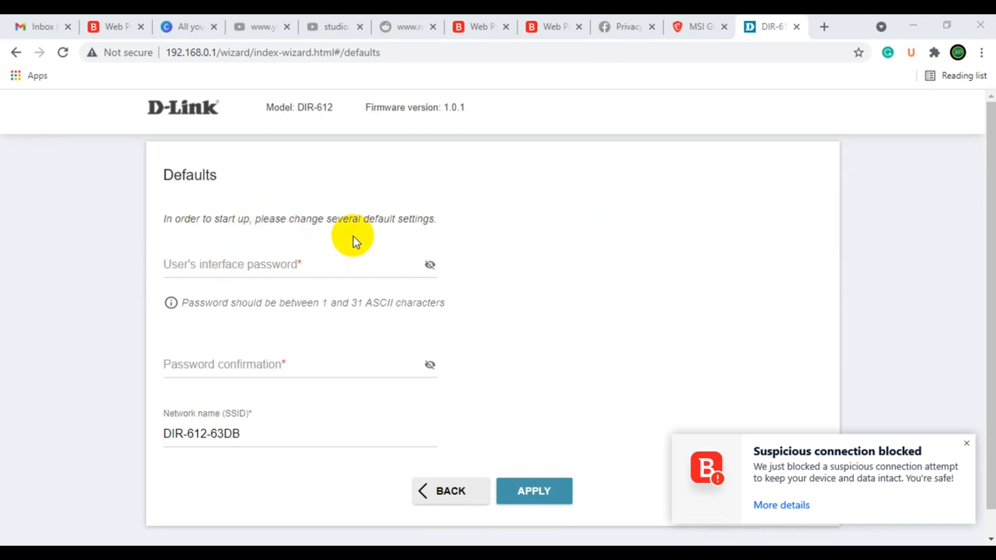